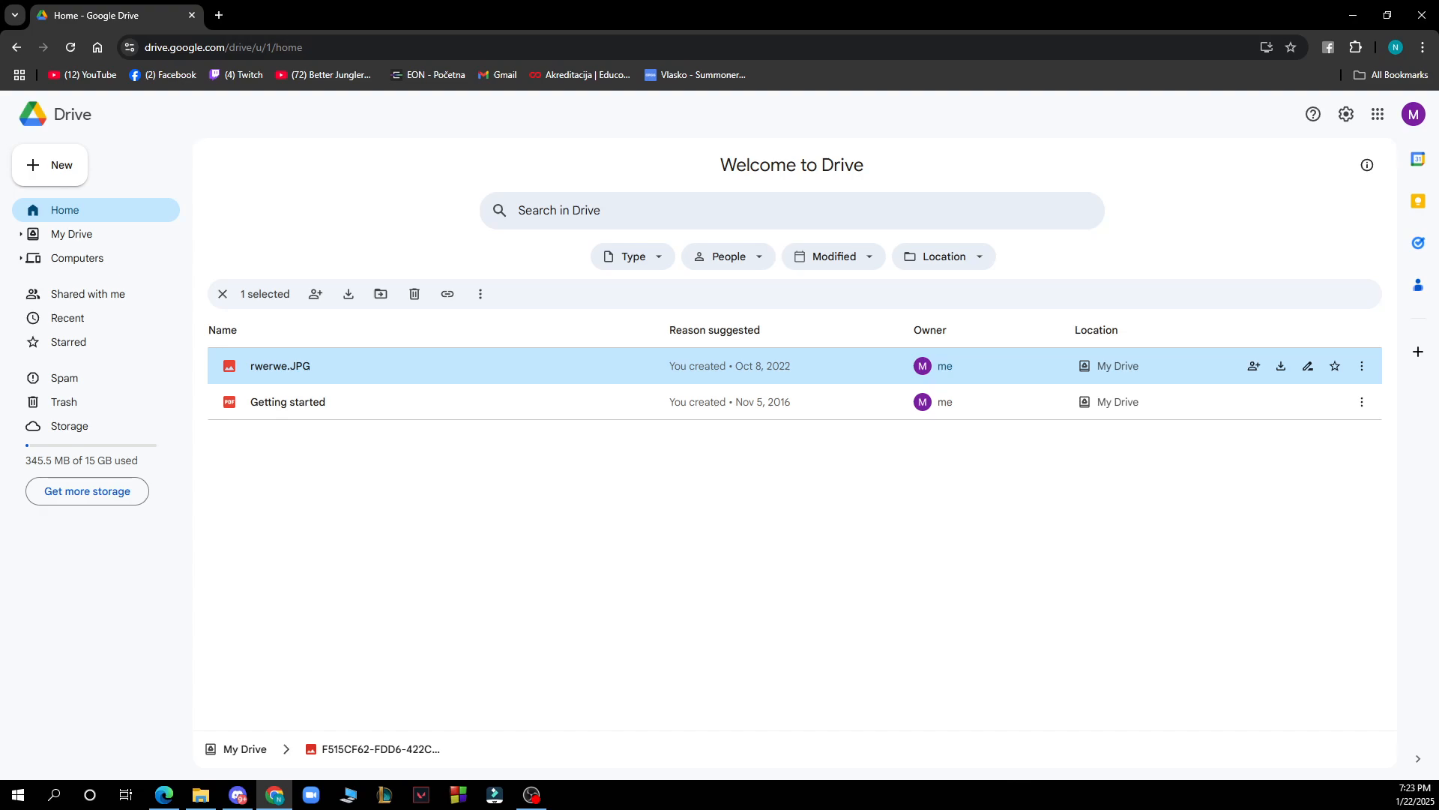
pyautogui.moveTo(292, 487)
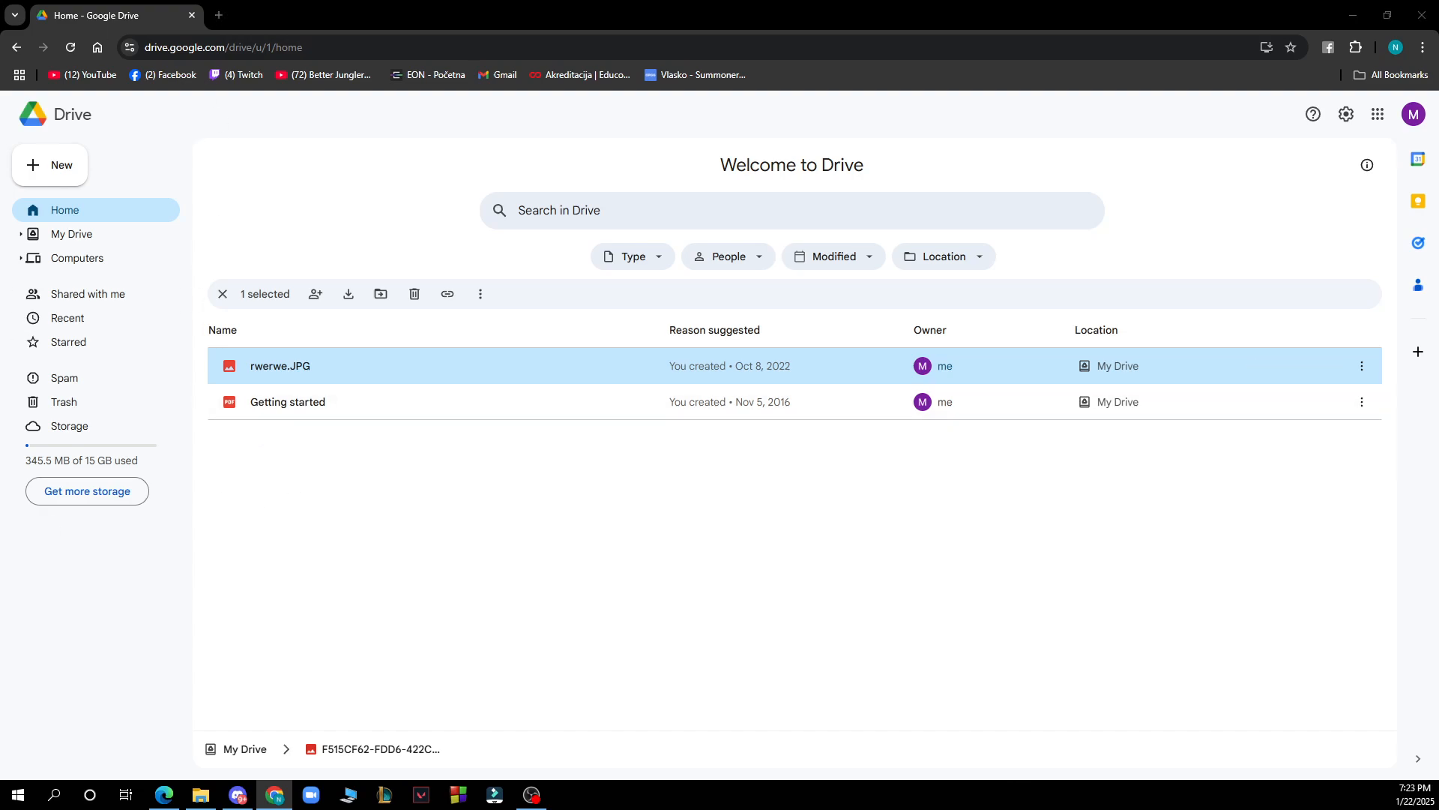
pyautogui.moveTo(415, 596)
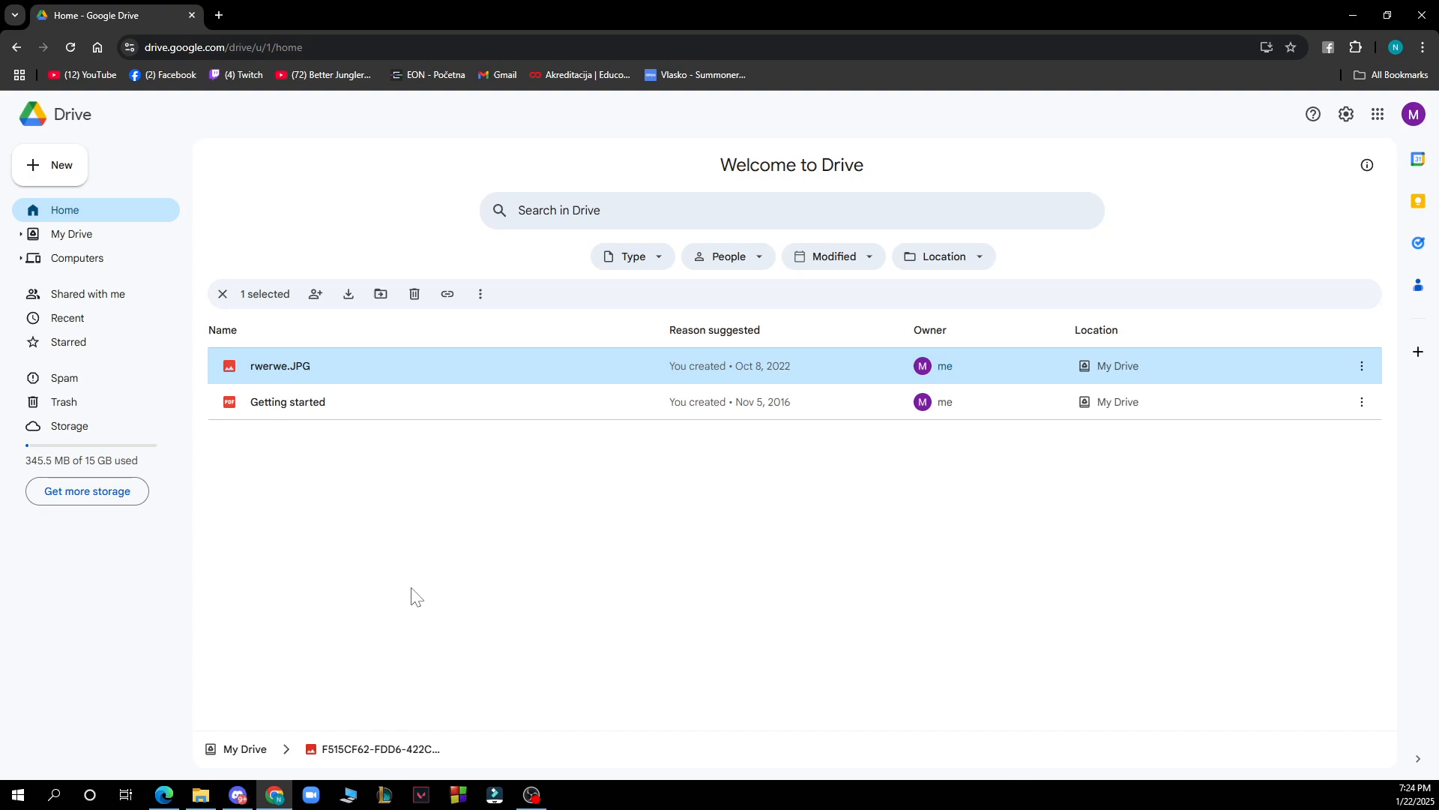
pyautogui.moveTo(158, 225)
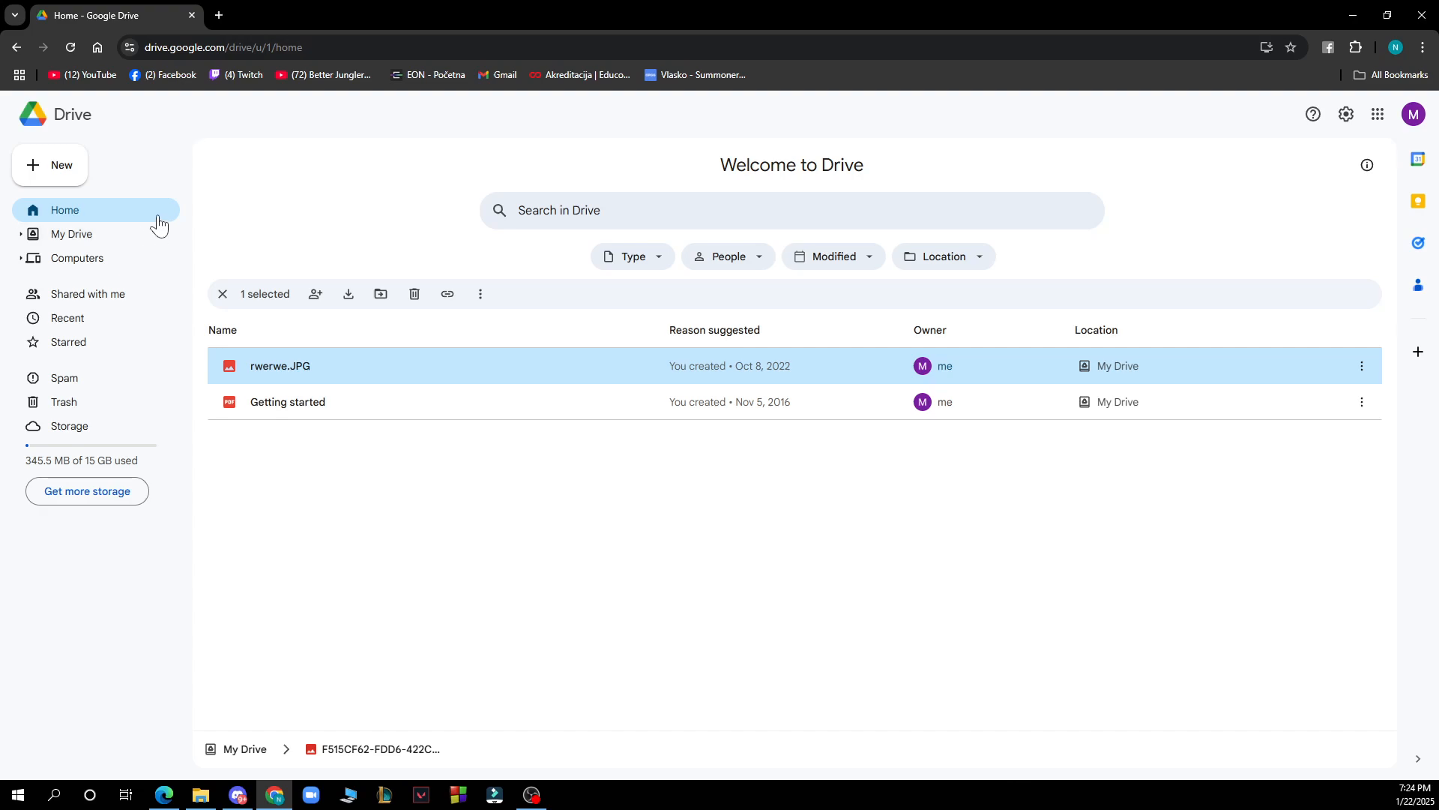
pyautogui.moveTo(87, 294)
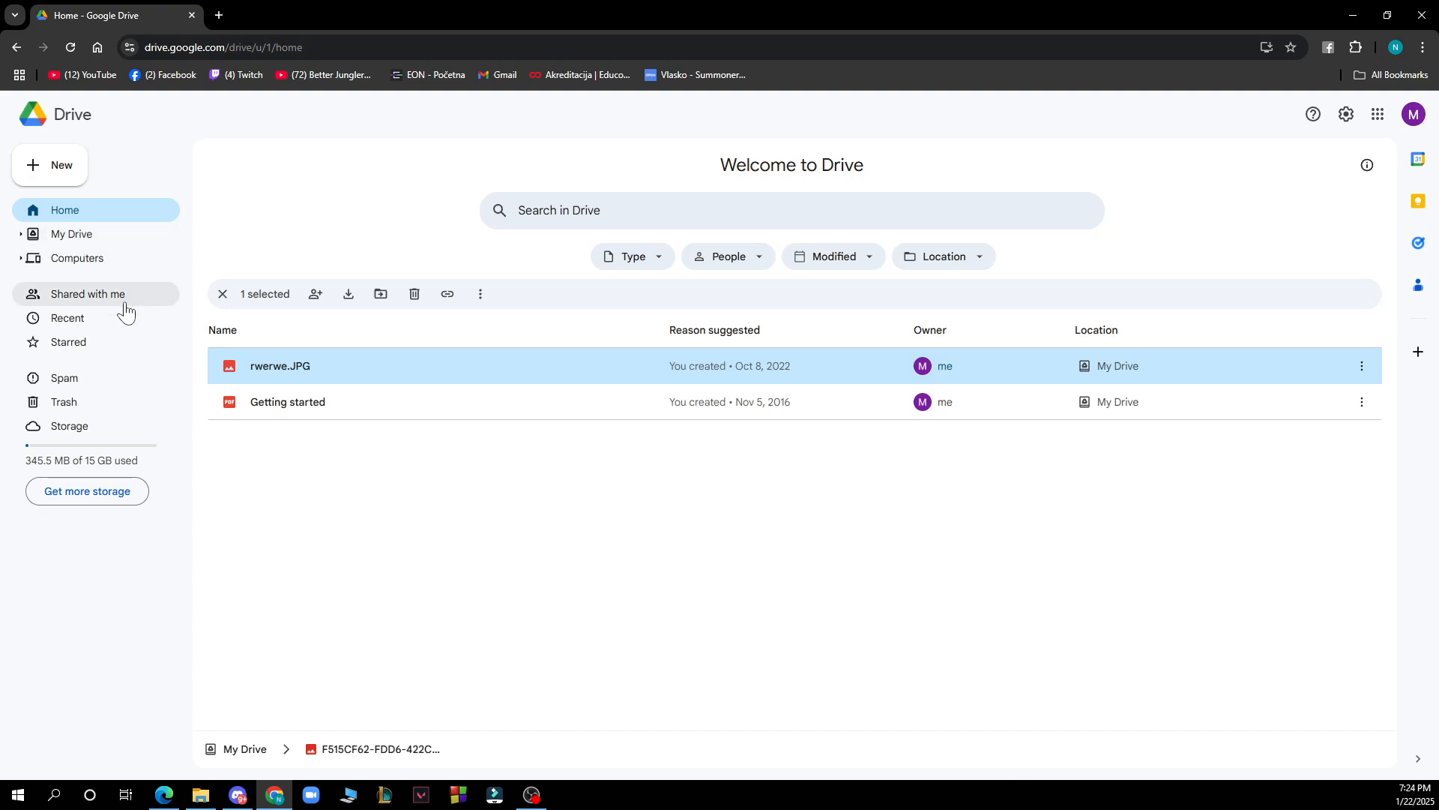
pyautogui.moveTo(145, 384)
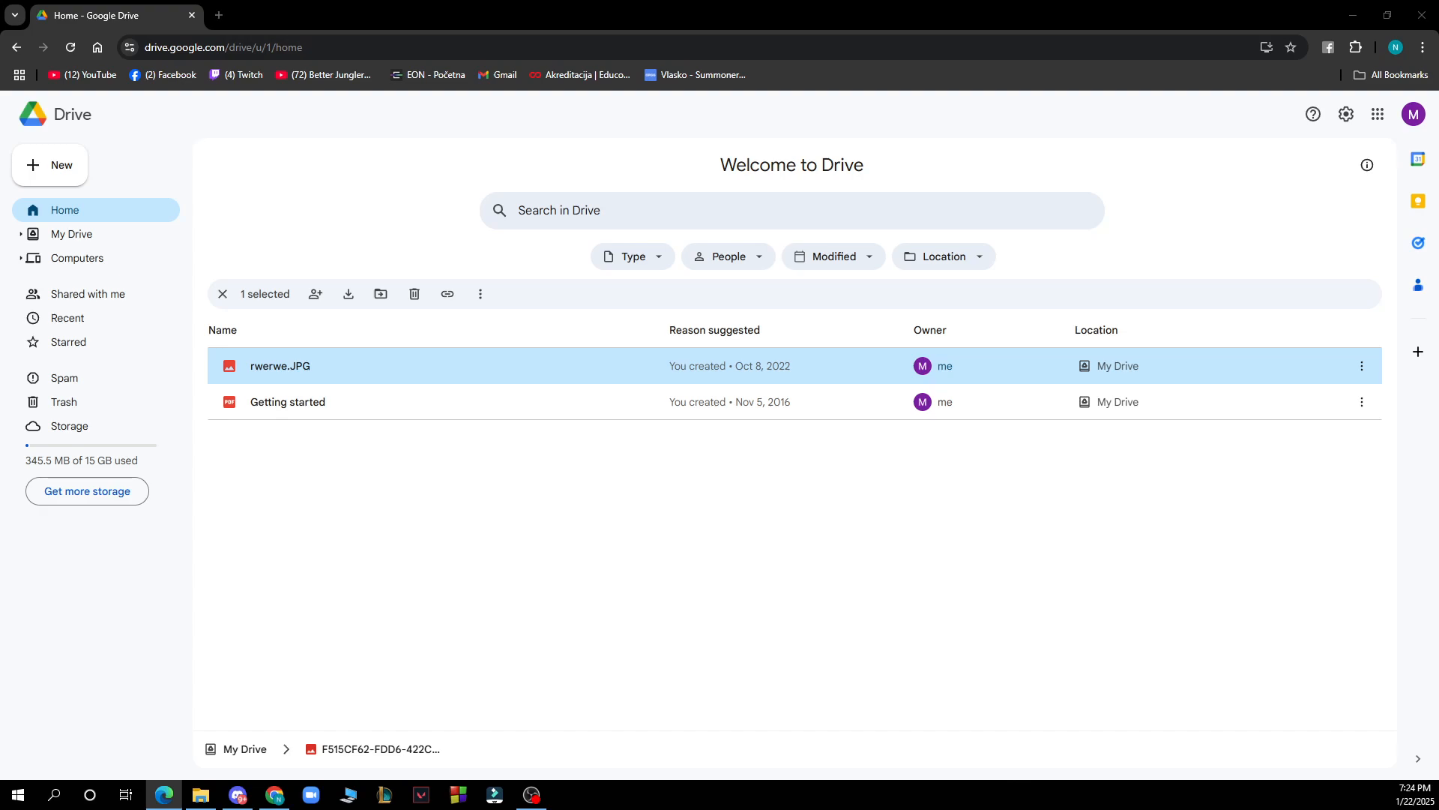
pyautogui.moveTo(379, 377)
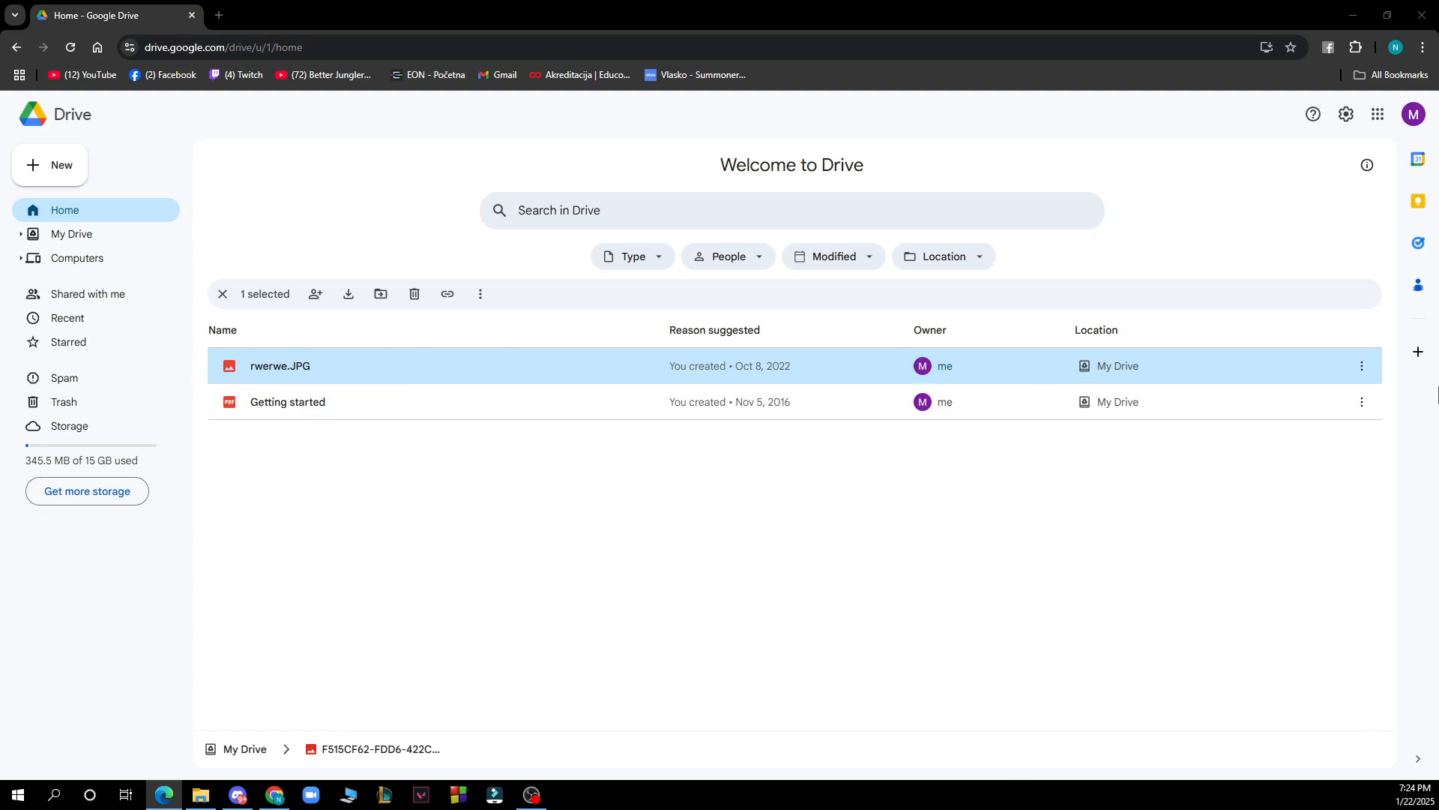
# Check rwerwe.JPG's details in the side panel — private access, 194 KB image — then dismiss it
pyautogui.click(1362, 366)
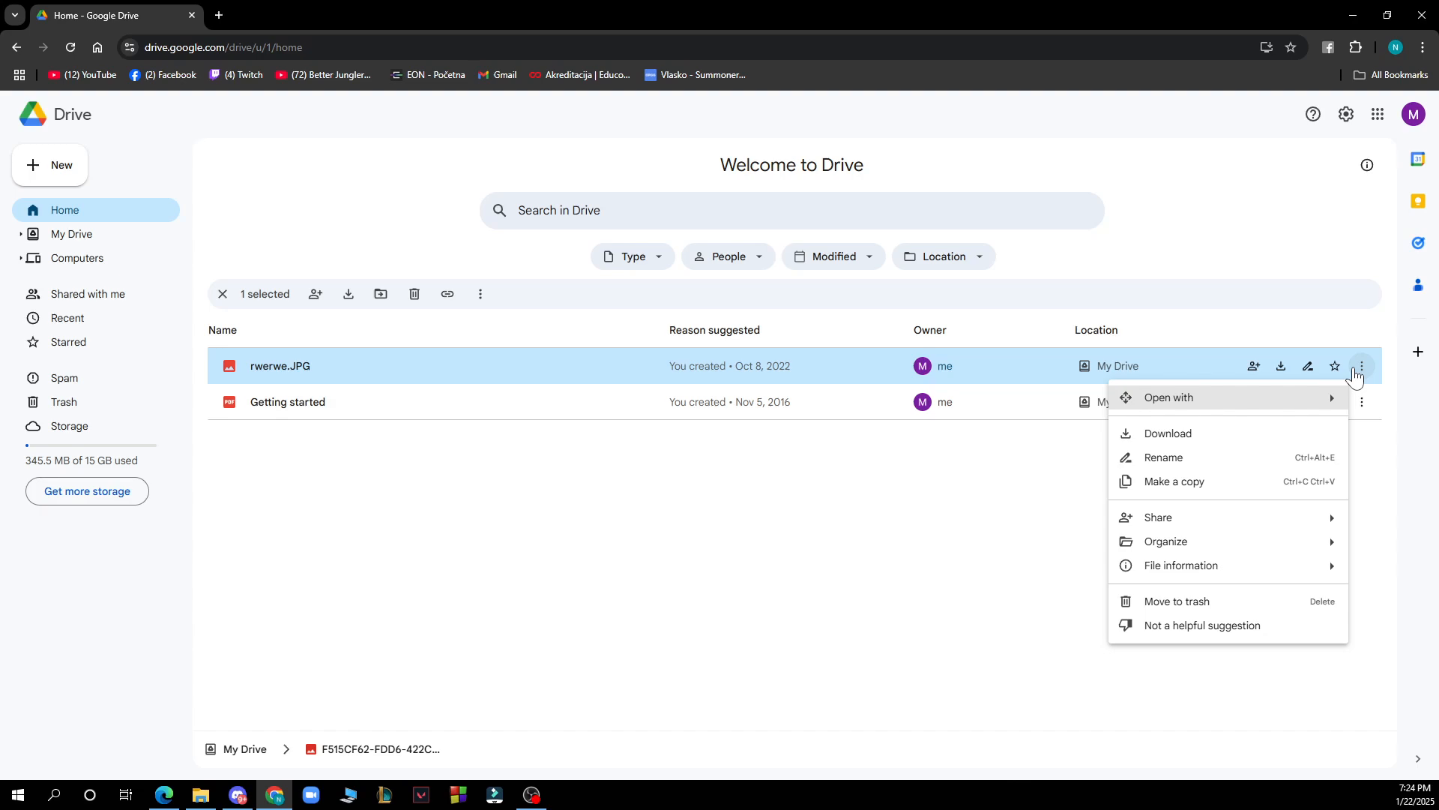
pyautogui.moveTo(634, 563)
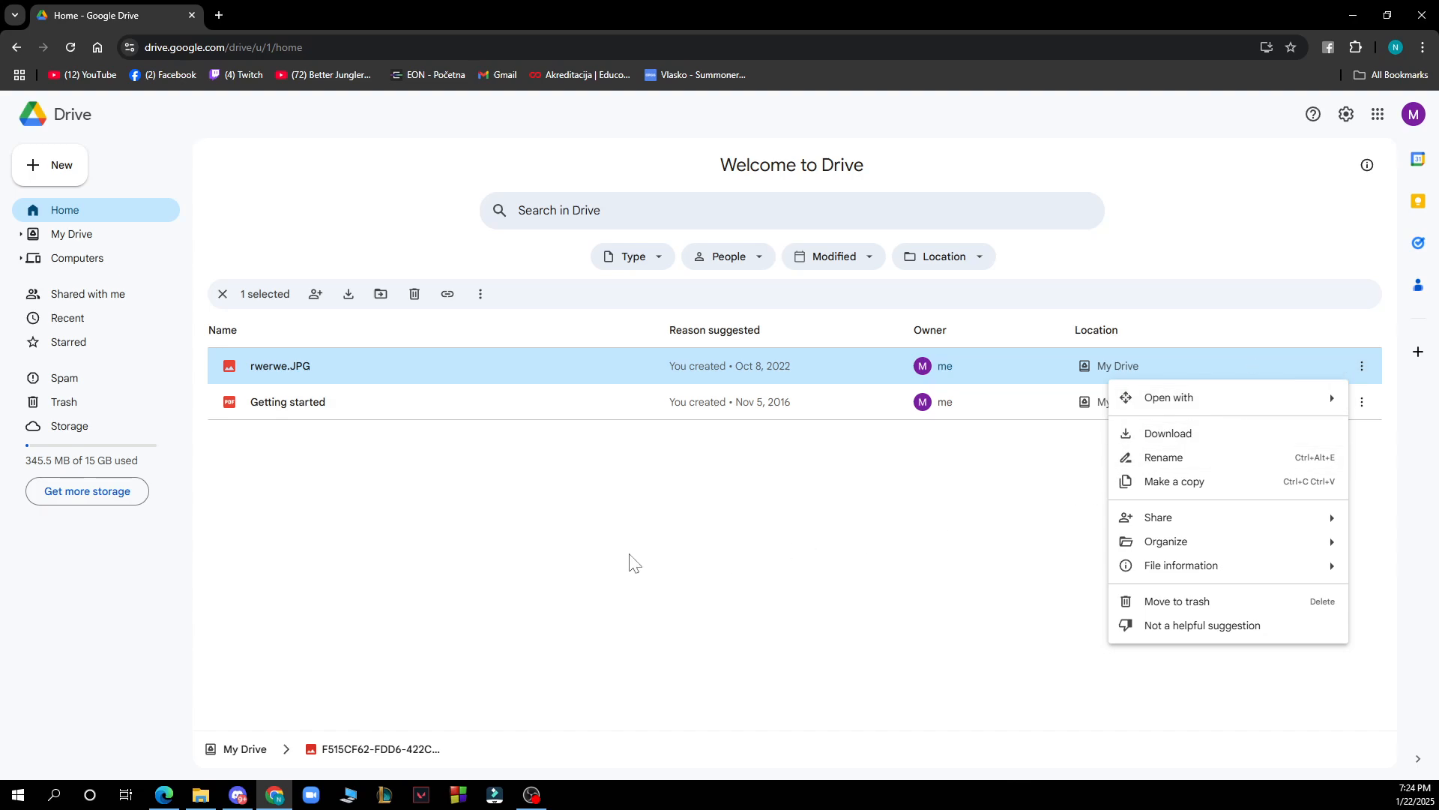
pyautogui.click(595, 532)
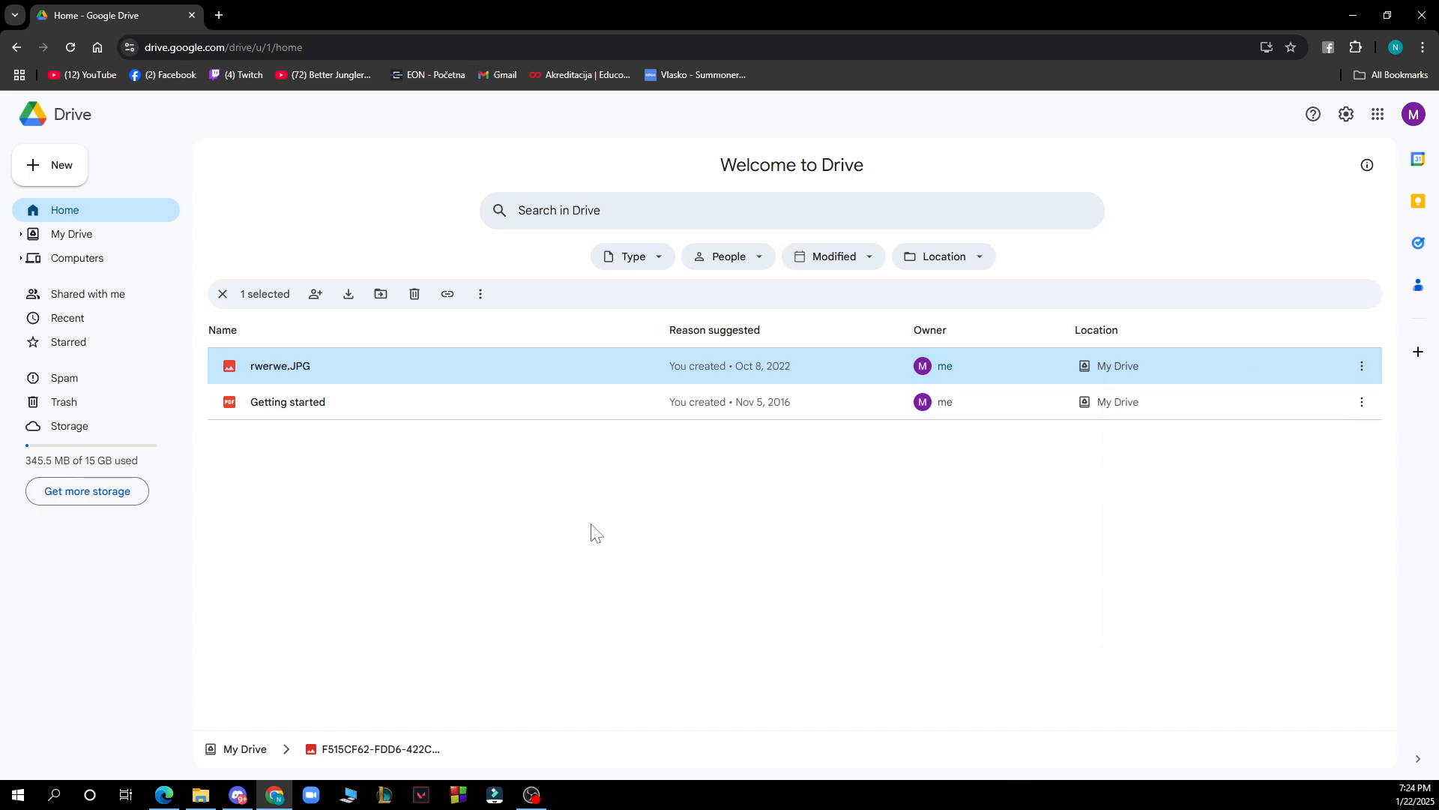
pyautogui.moveTo(1404, 414)
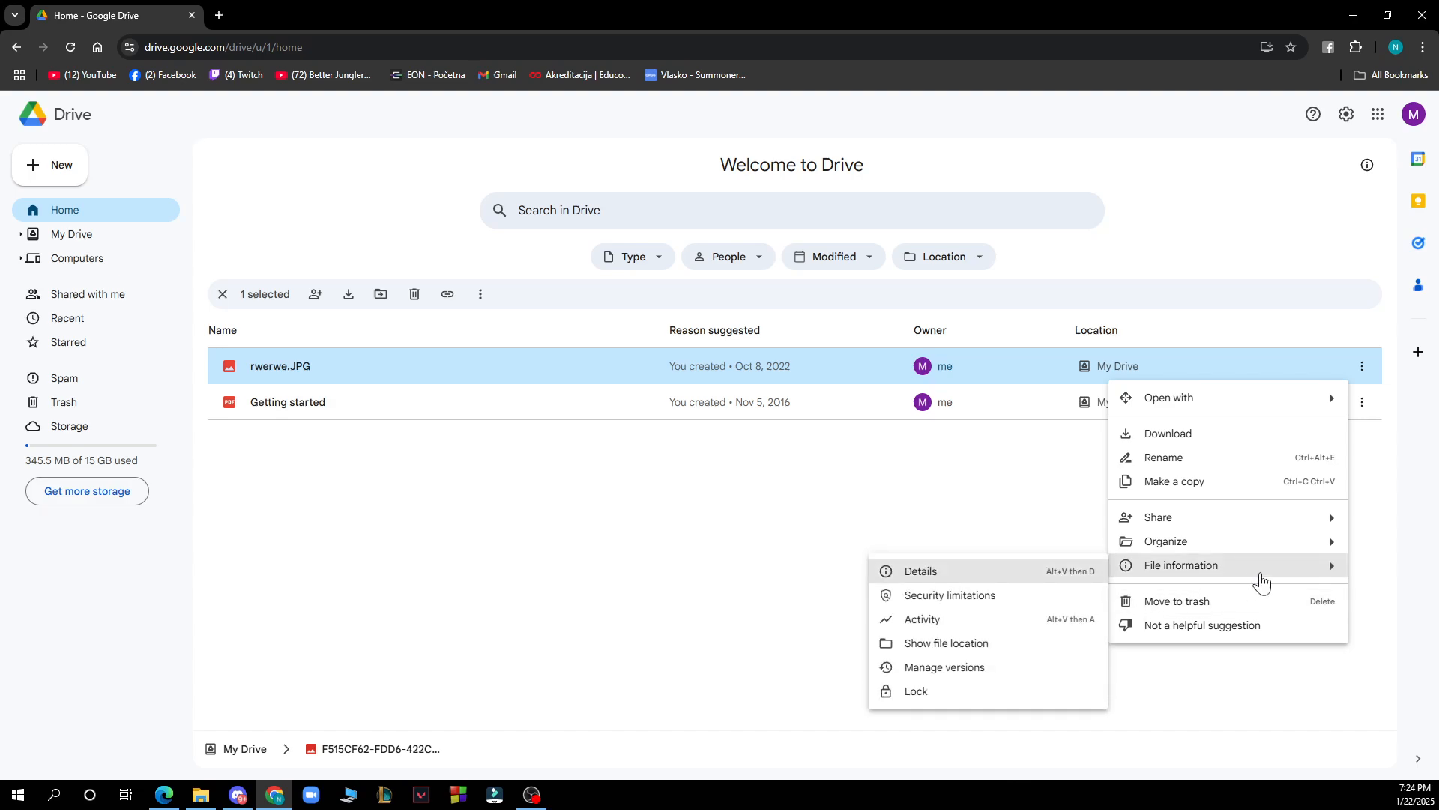
pyautogui.click(919, 569)
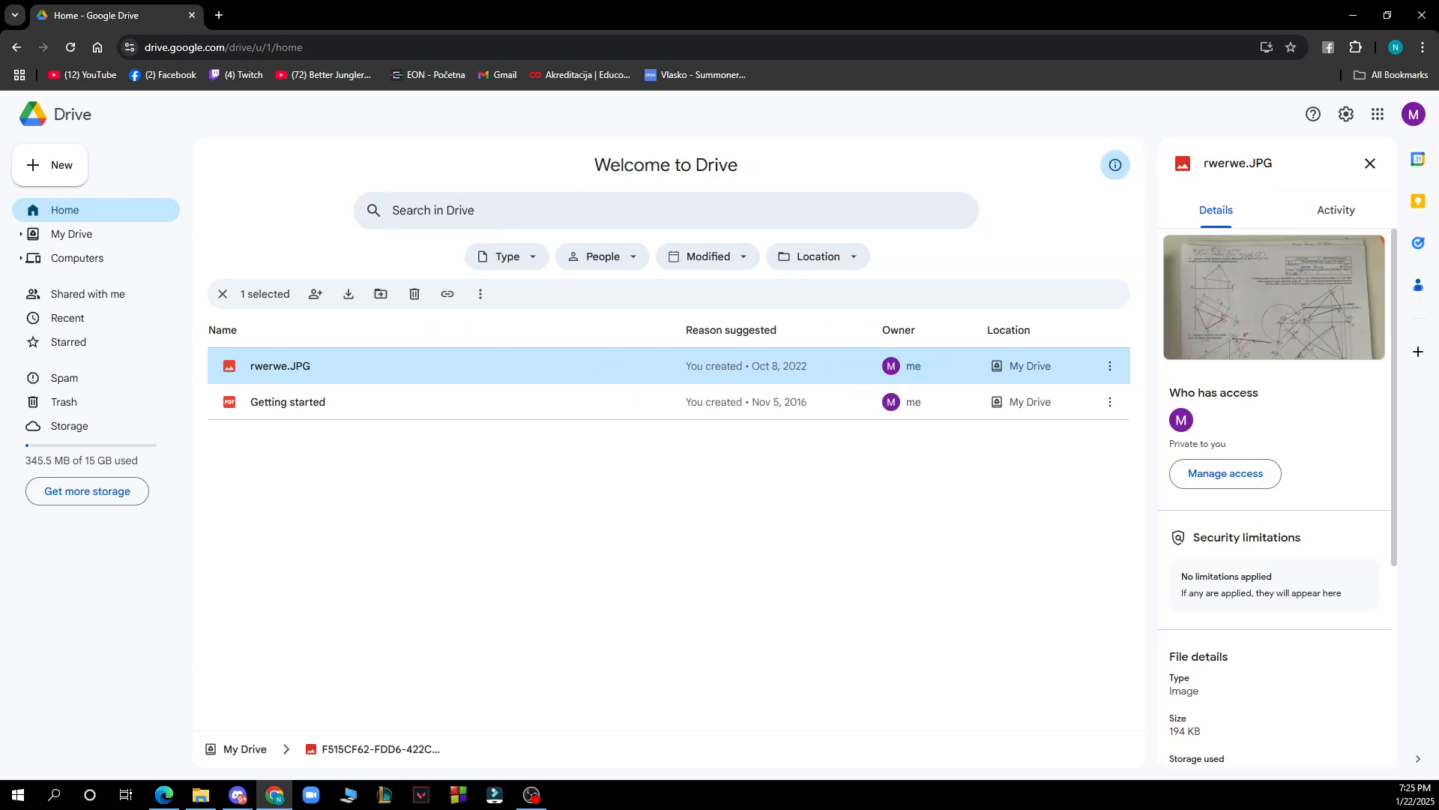
pyautogui.click(1369, 164)
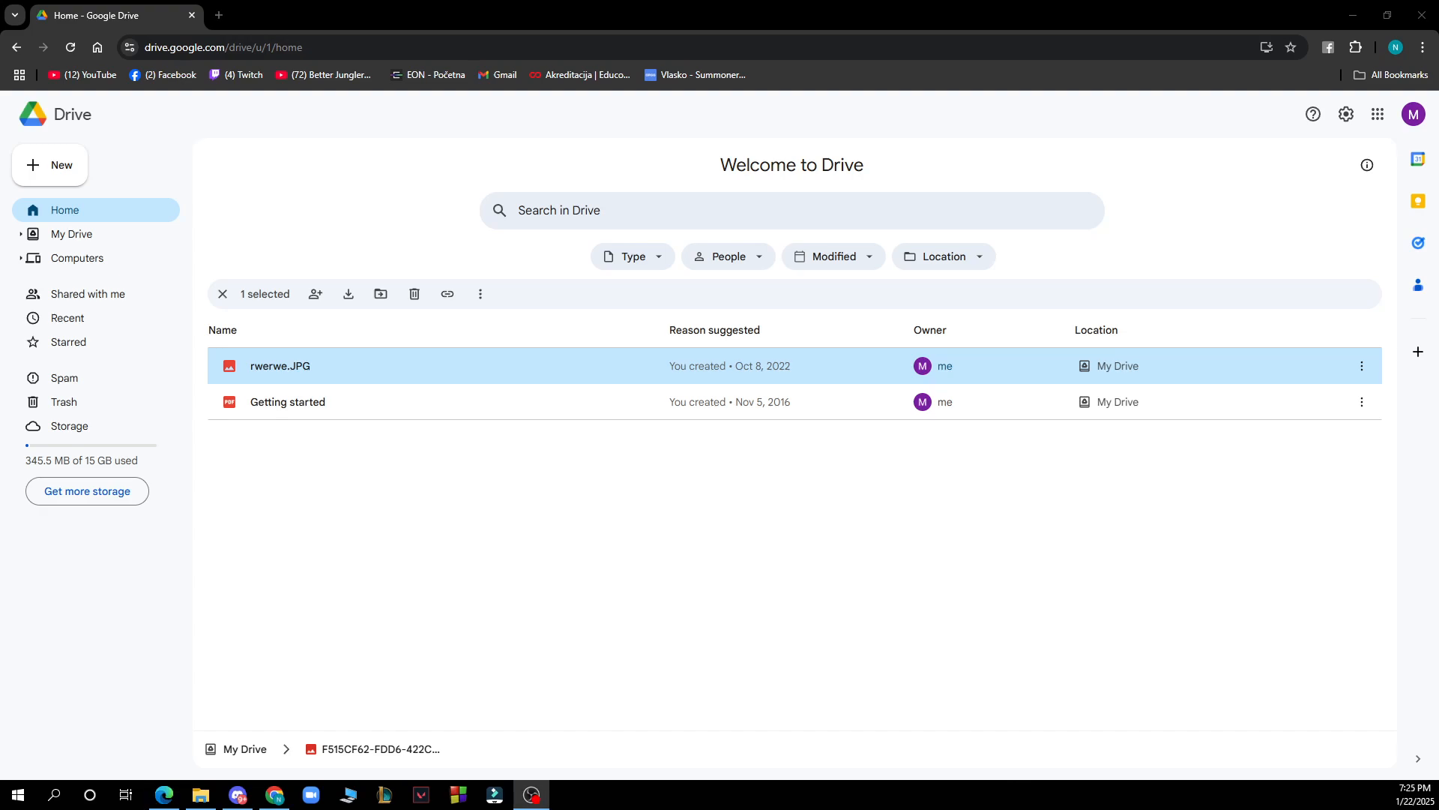
pyautogui.moveTo(527, 633)
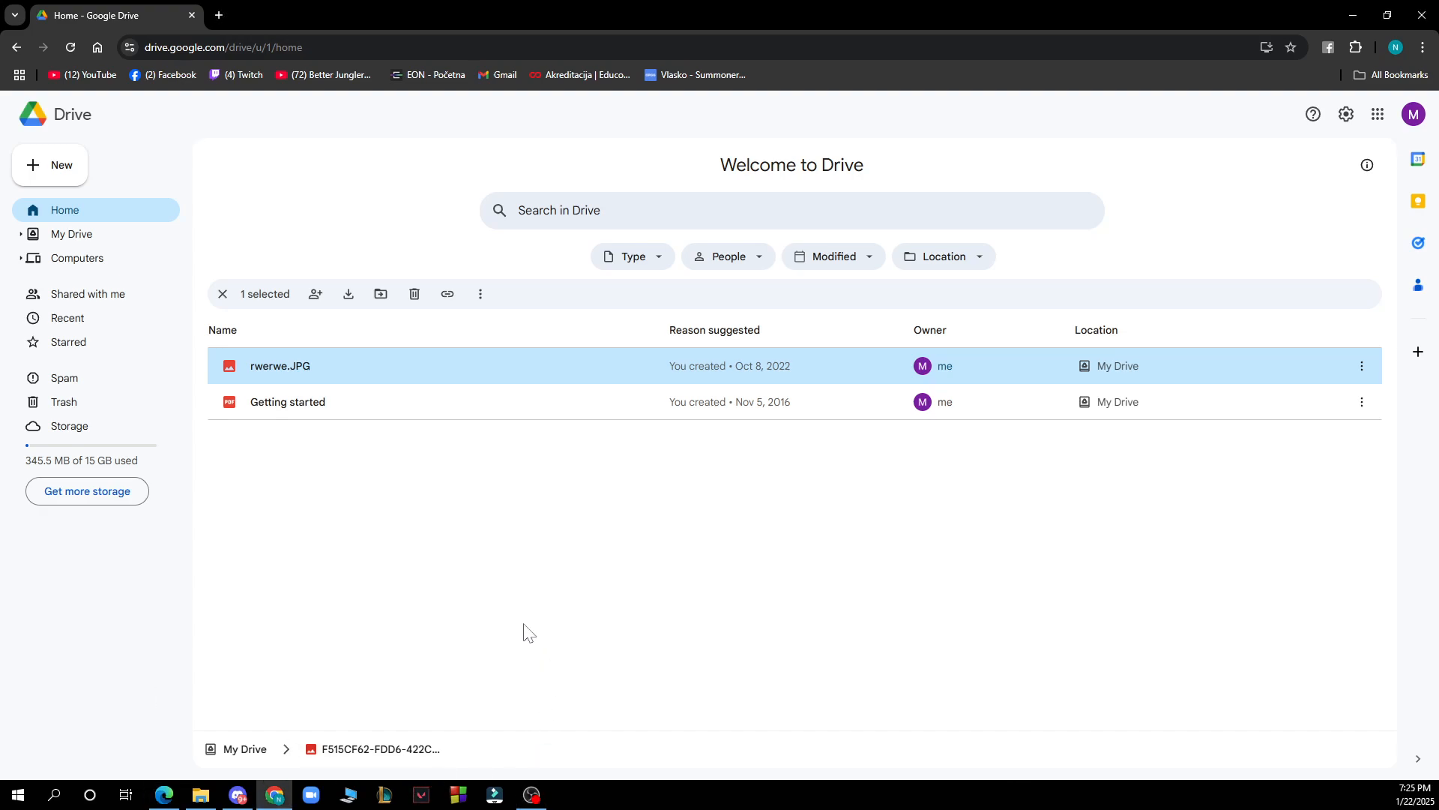
pyautogui.moveTo(225, 574)
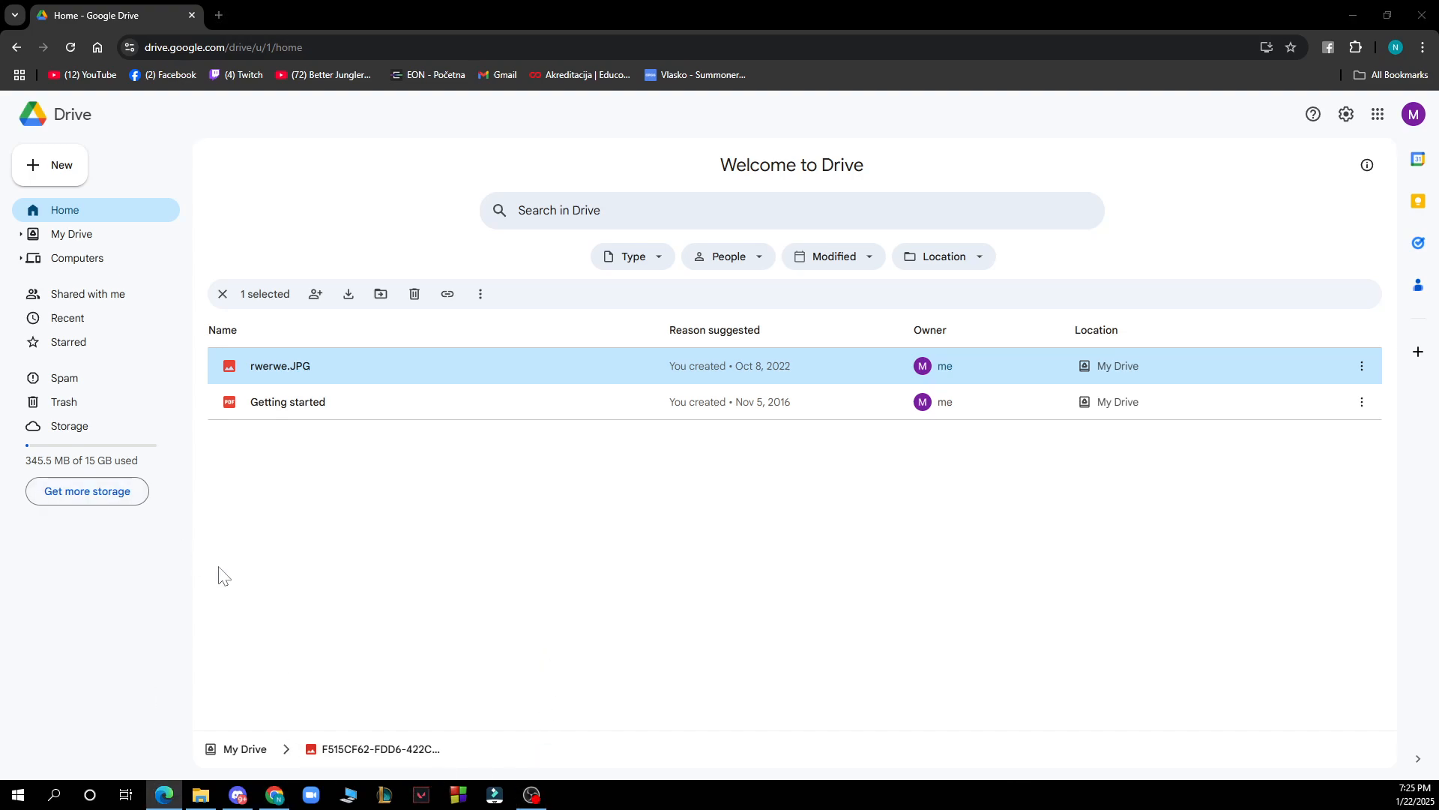